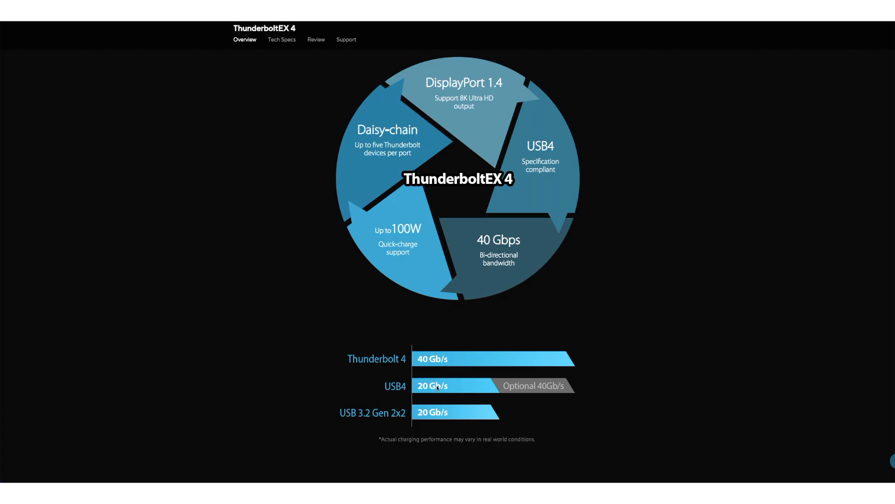
{"action": "mouse_move", "coordinate": [585, 325]}
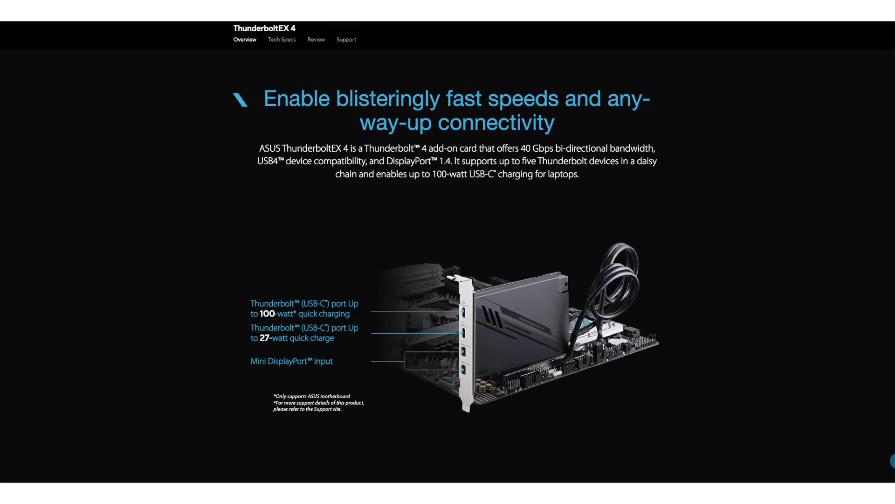
{"action": "mouse_move", "coordinate": [299, 360]}
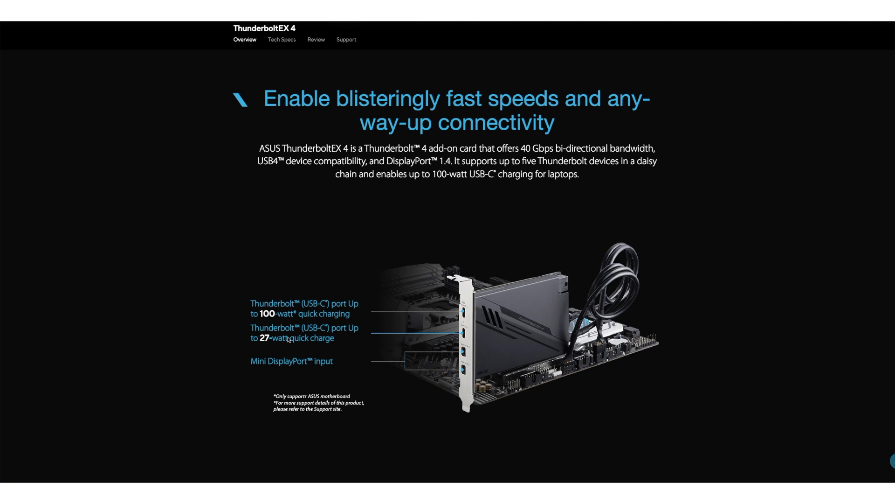
{"action": "mouse_move", "coordinate": [459, 421]}
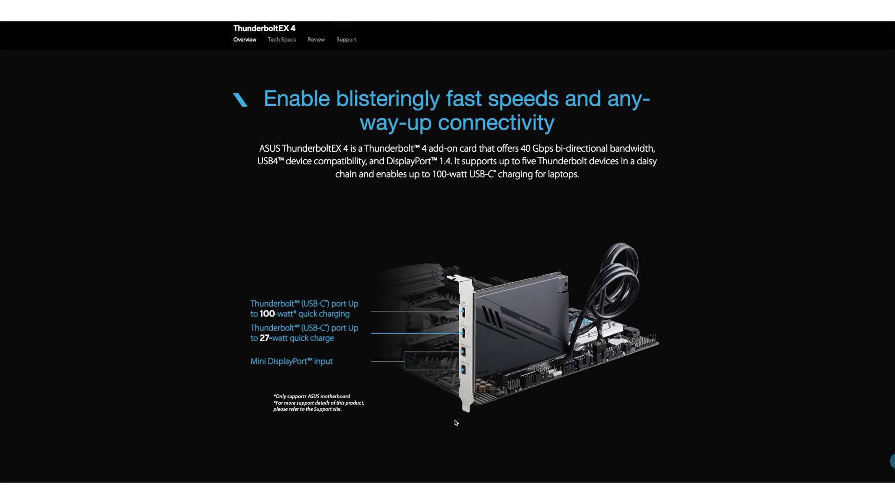
{"action": "mouse_move", "coordinate": [464, 420]}
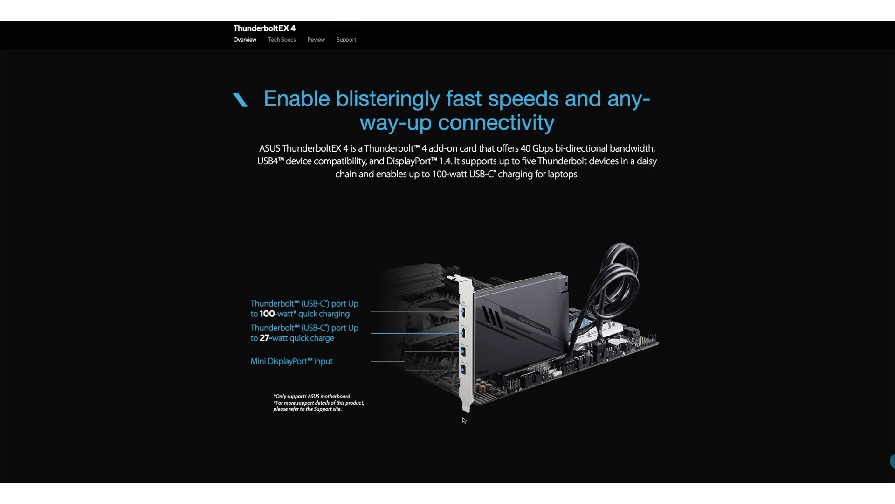
Step: Scroll the Overview down to the 'Enable blisteringly fast speeds' connectivity section with labelled ports
{"action": "scroll", "scroll_direction": "down", "scroll_amount": 3}
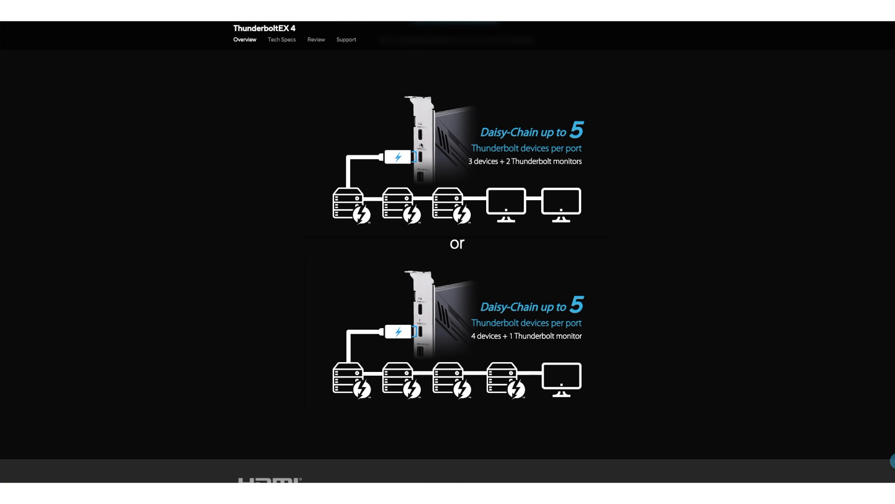
{"action": "mouse_move", "coordinate": [498, 393]}
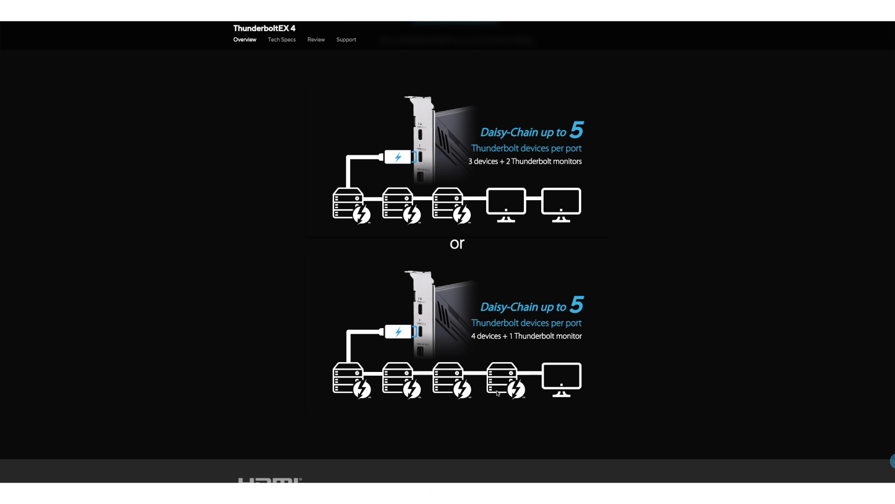
{"action": "mouse_move", "coordinate": [637, 382]}
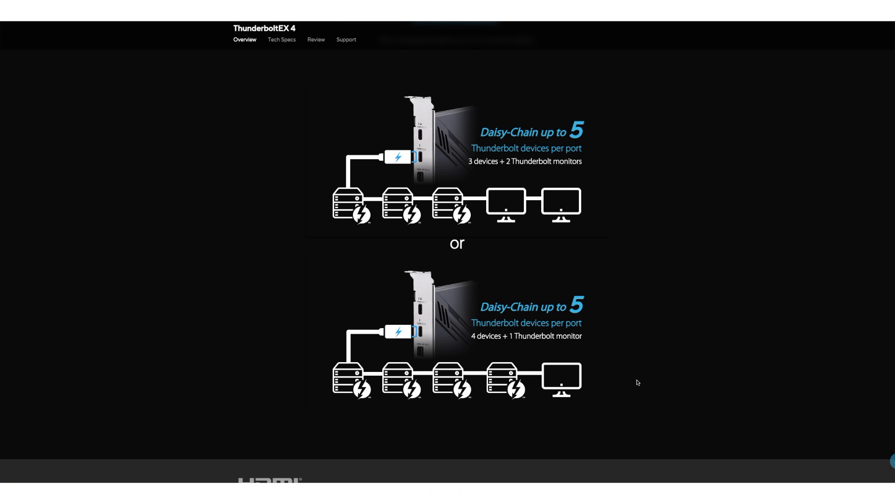
{"action": "mouse_move", "coordinate": [427, 386]}
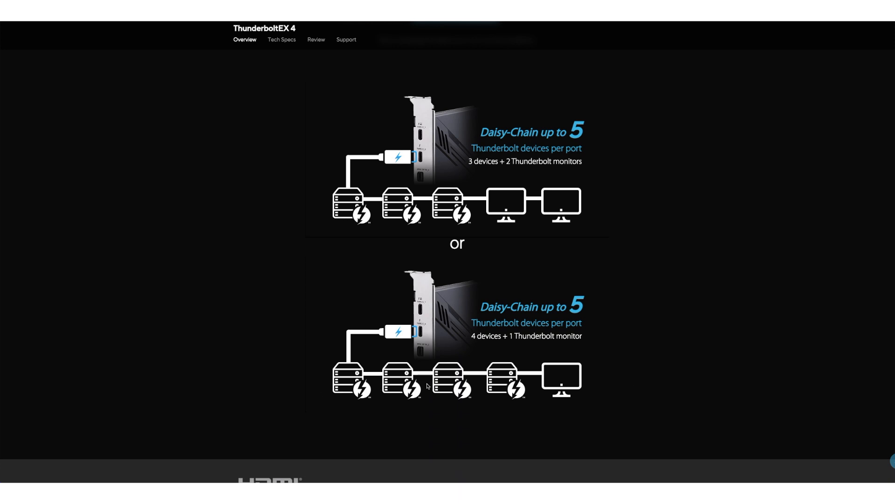
{"action": "mouse_move", "coordinate": [521, 217]}
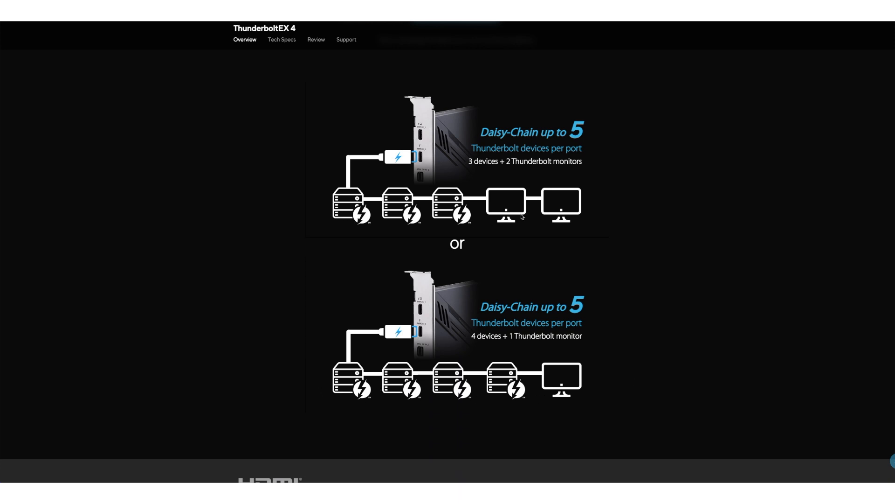
{"action": "mouse_move", "coordinate": [604, 347]}
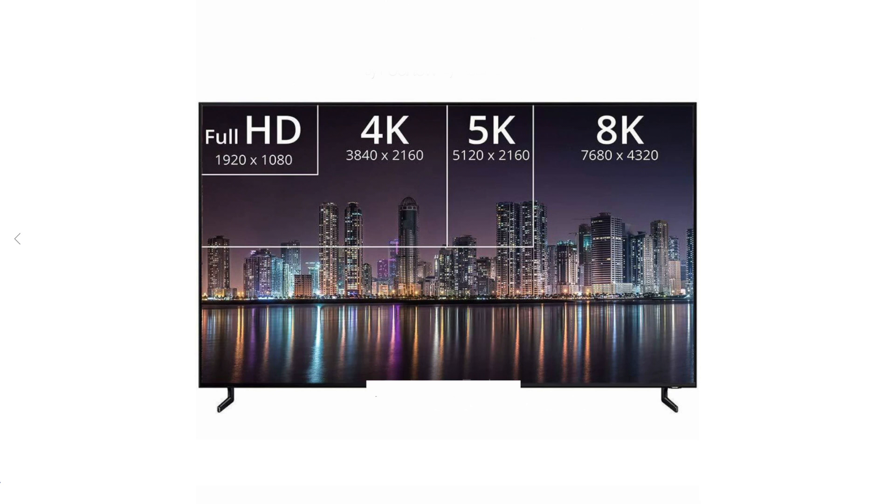
Step: Step through the gallery thumbnails to the package-contents photo: card, box, guide, disc and four cables
{"action": "left_click", "coordinate": [482, 470]}
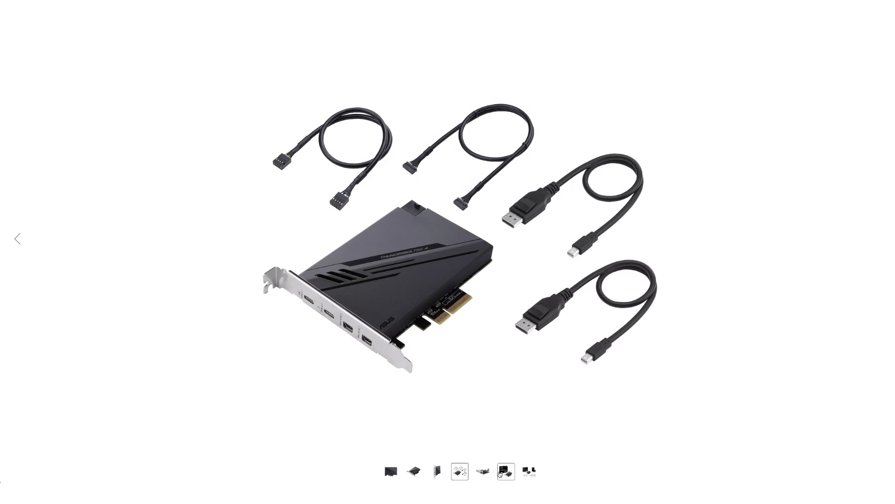
{"action": "left_click", "coordinate": [481, 470]}
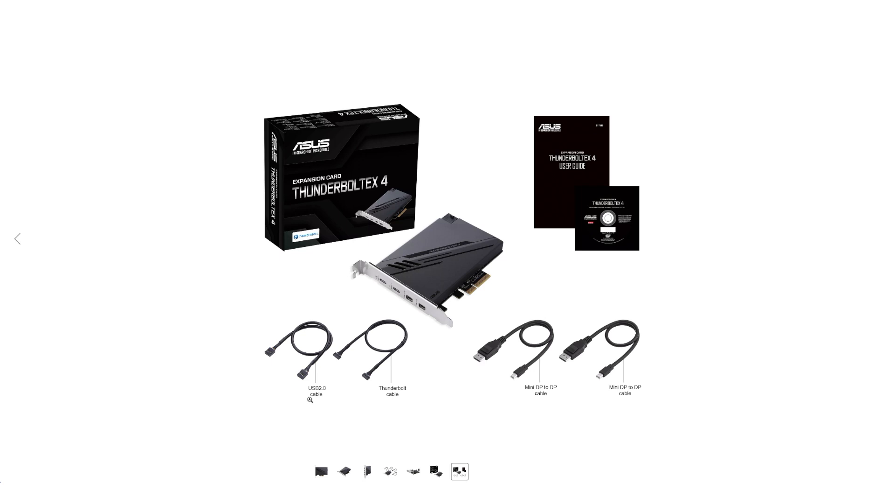
{"action": "left_click", "coordinate": [436, 470]}
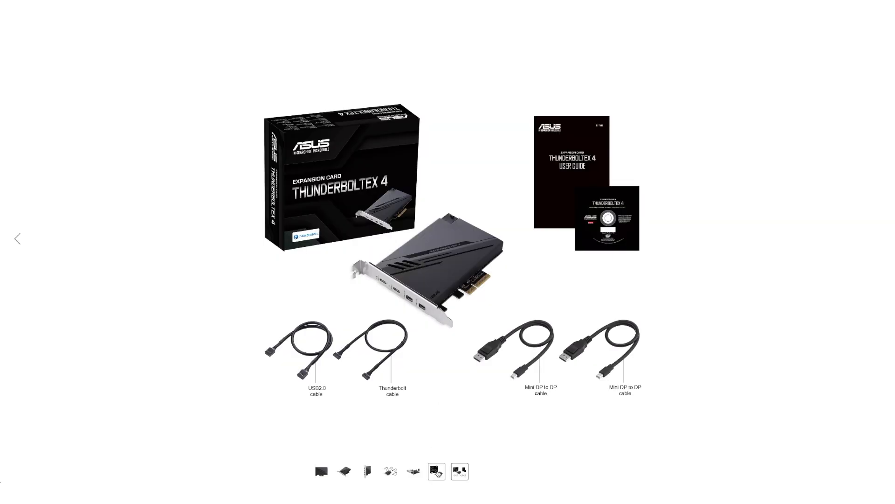